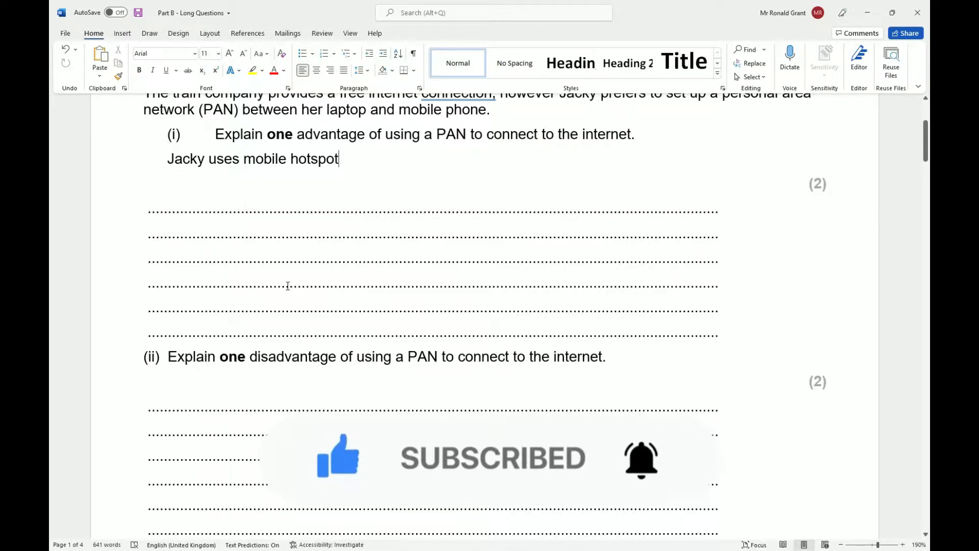
Scroll the answers PDF to page 6 showing part (ii)'s accepted PAN disadvantage answers.
scroll("up", 3)
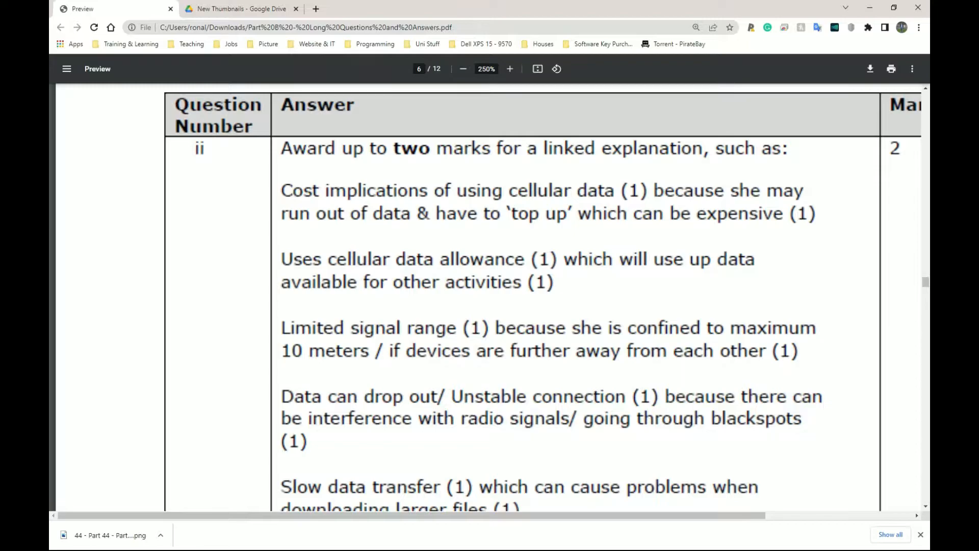
mouse_move(737, 255)
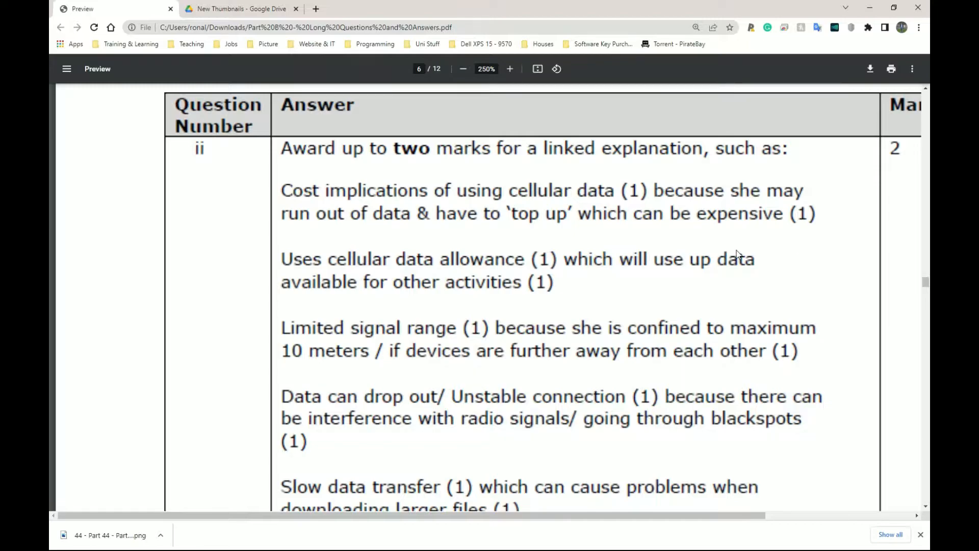
mouse_move(329, 220)
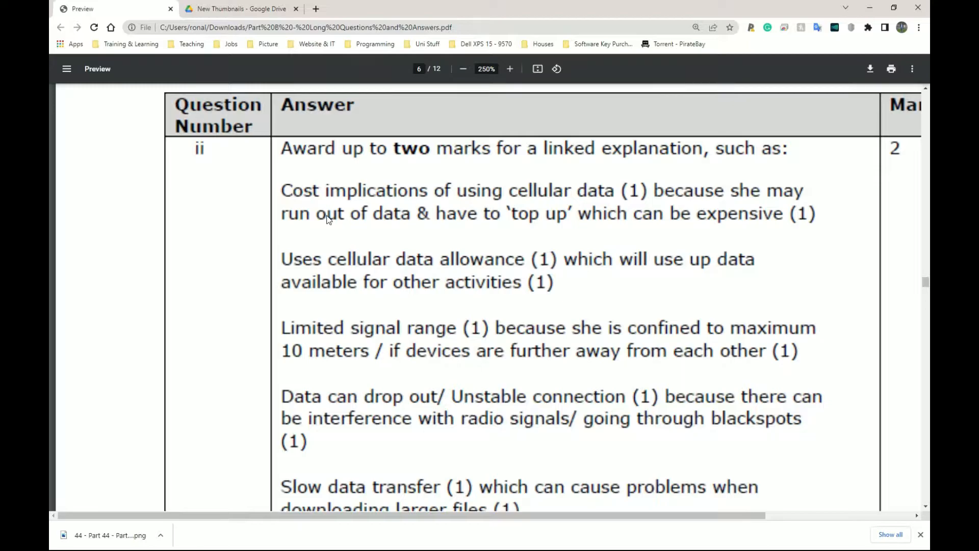
mouse_move(349, 239)
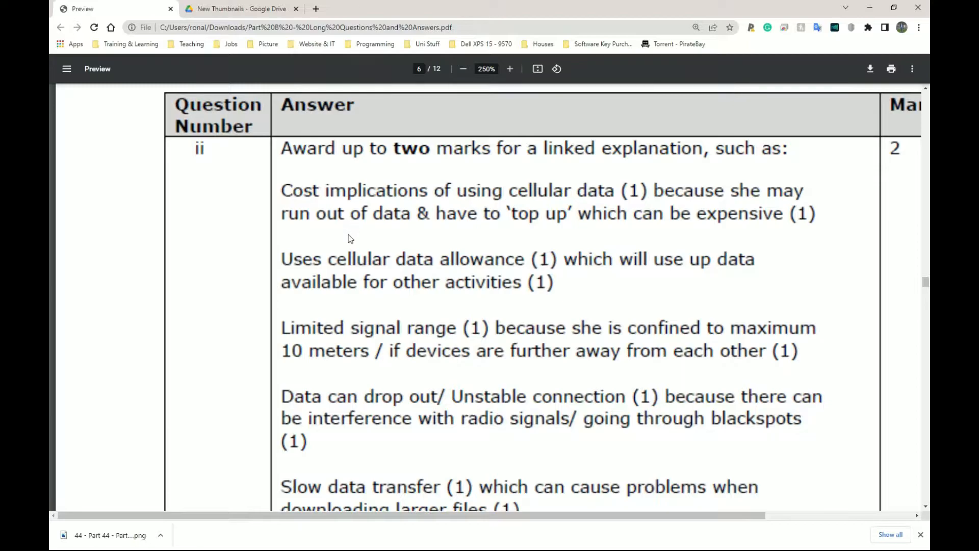
mouse_move(428, 194)
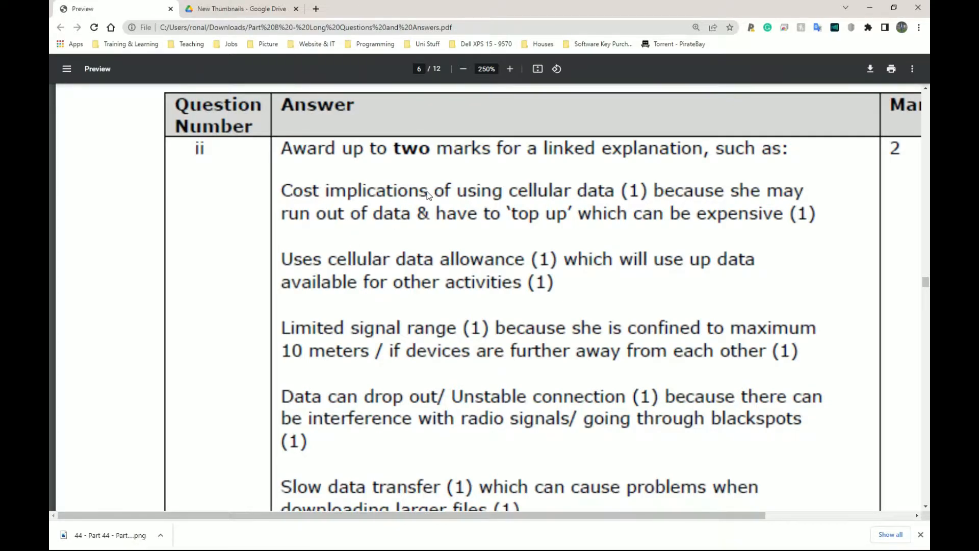
mouse_move(316, 277)
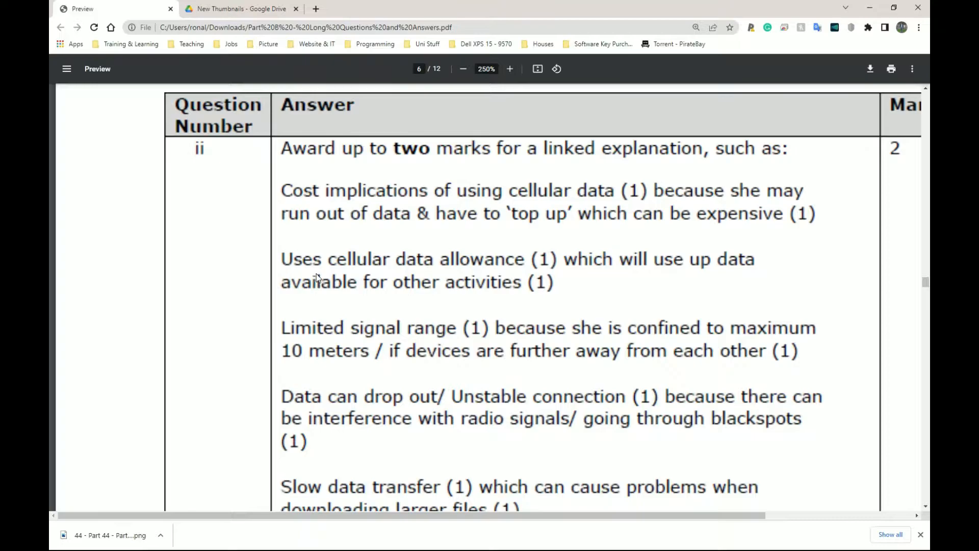
mouse_move(629, 270)
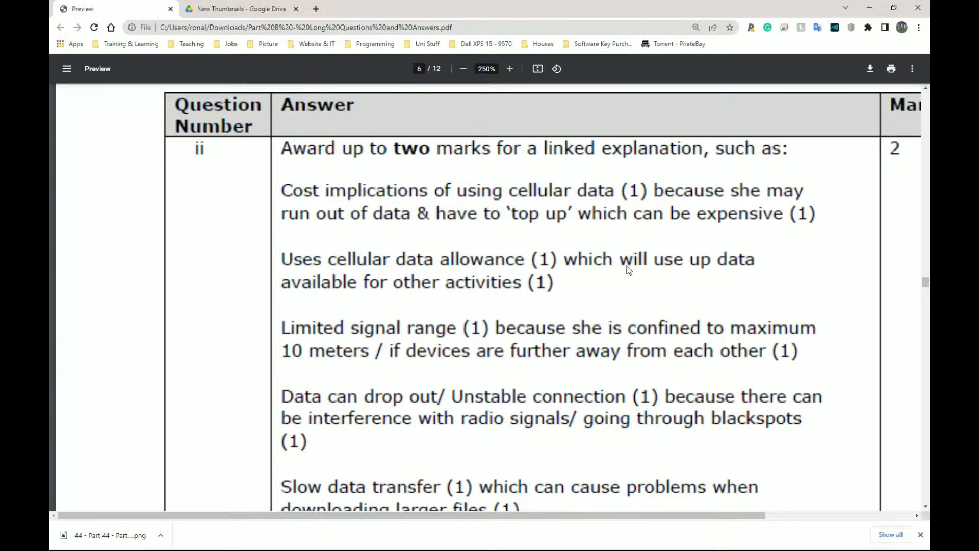
mouse_move(490, 288)
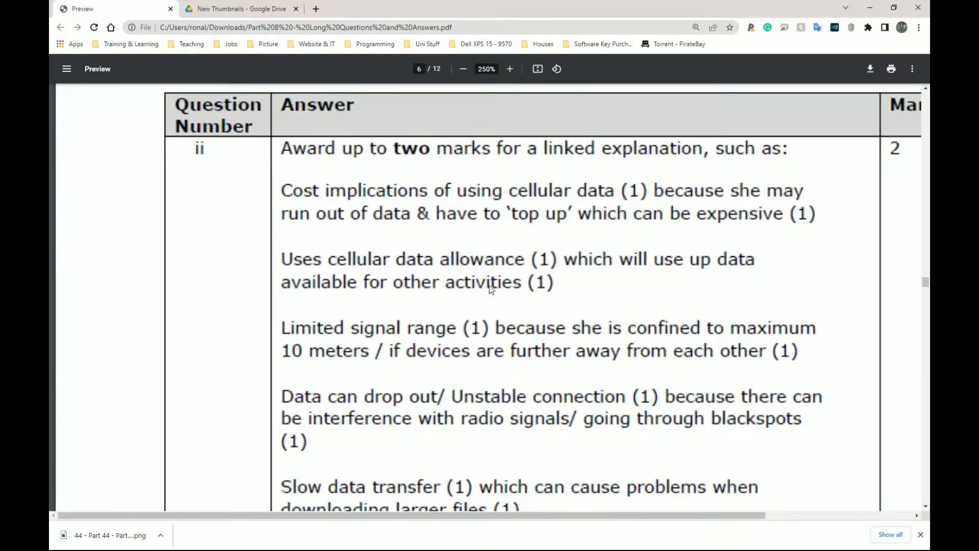
mouse_move(489, 280)
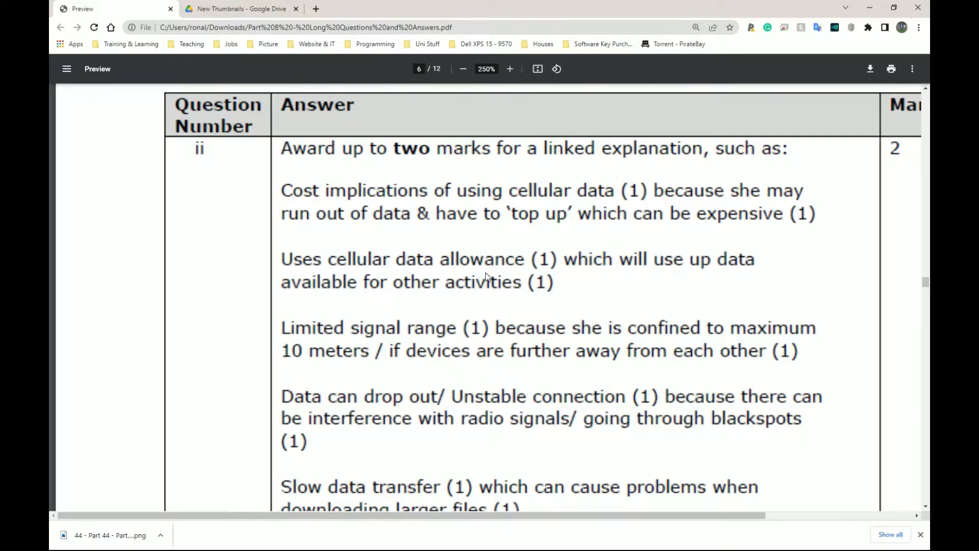
mouse_move(606, 329)
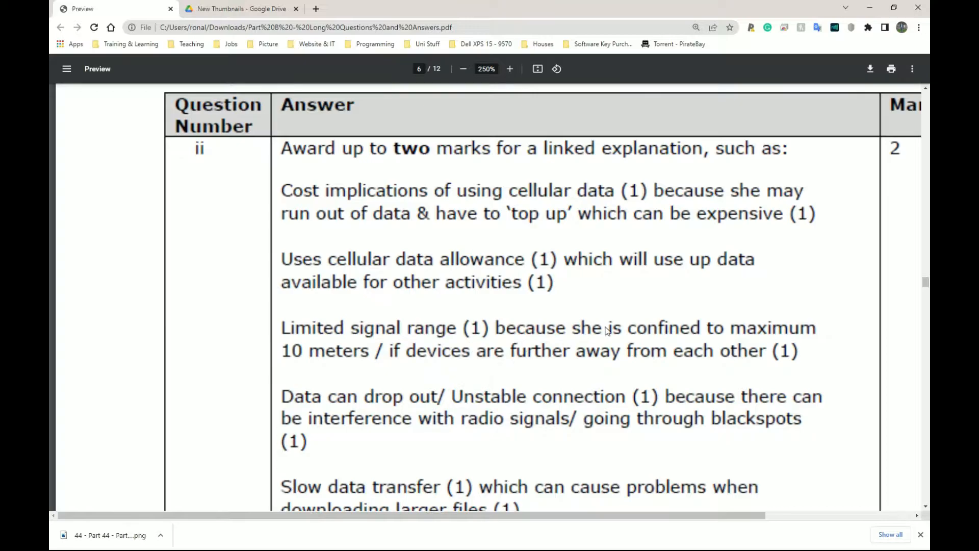
mouse_move(397, 379)
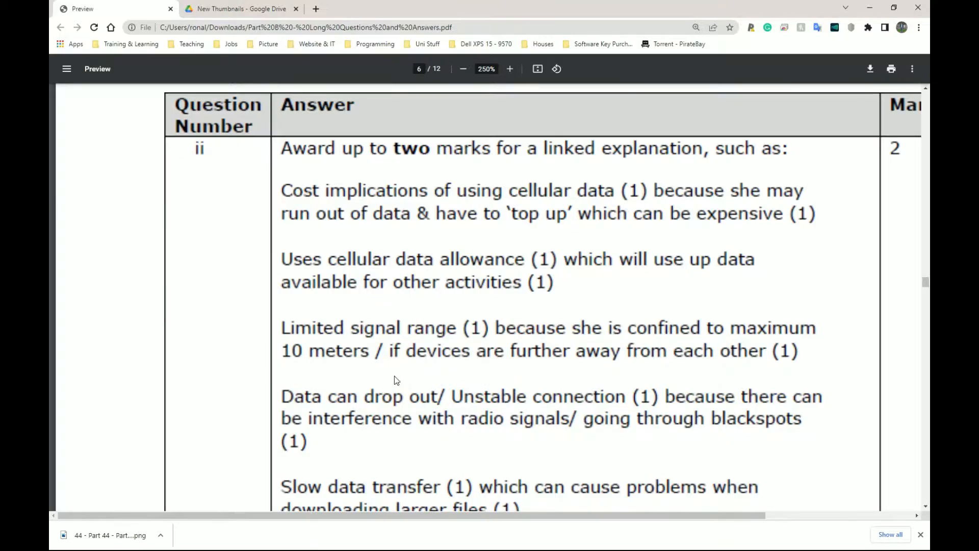
mouse_move(621, 357)
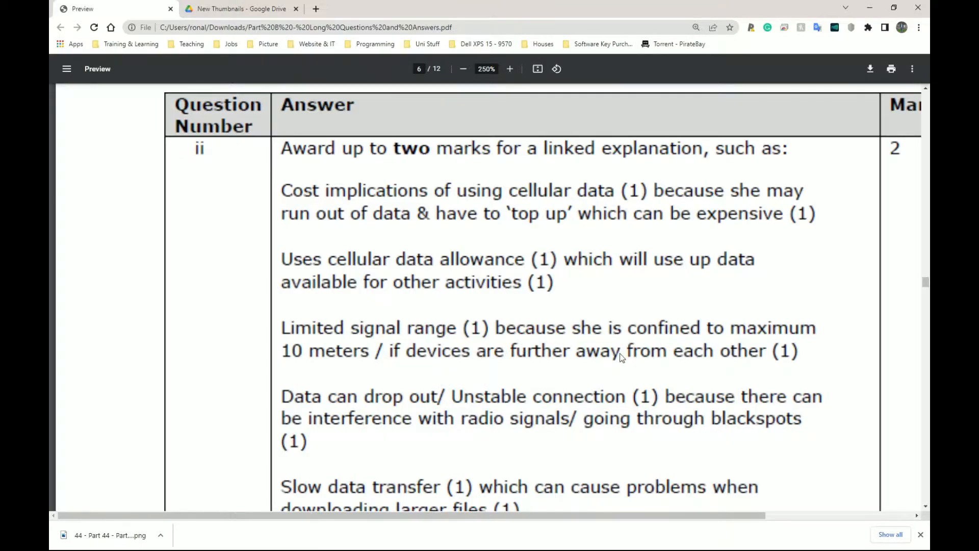
mouse_move(704, 361)
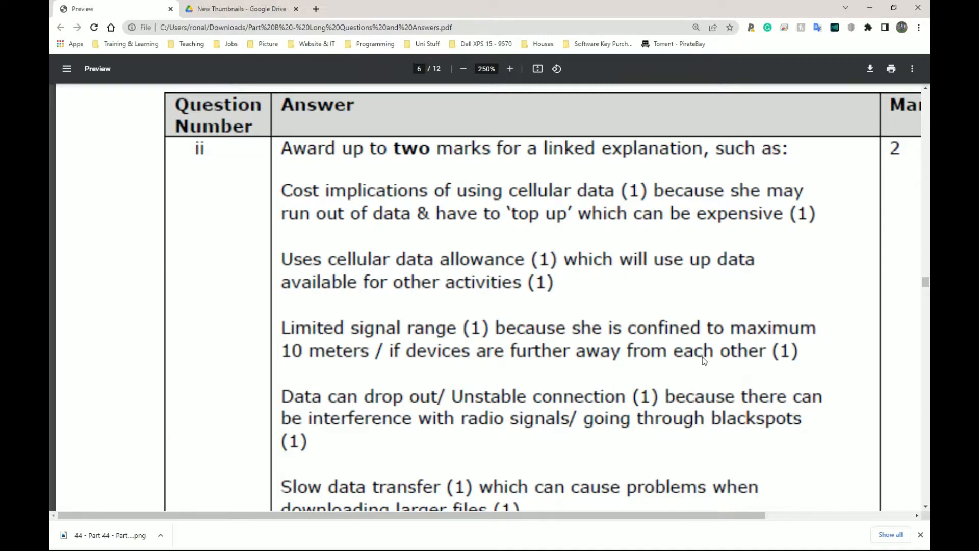
Scroll down to the slow data transfer and battery drain mark points for part (ii).
scroll("down", 3)
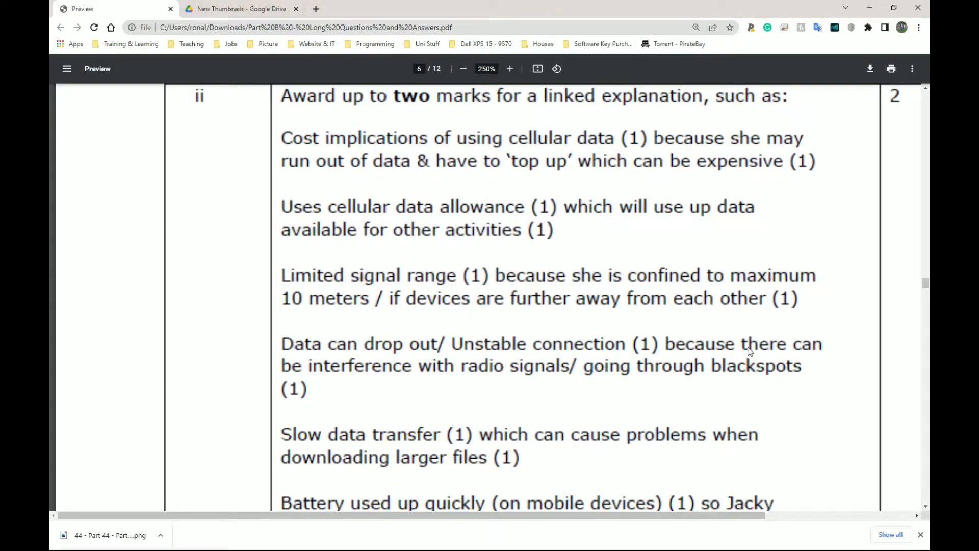
mouse_move(624, 378)
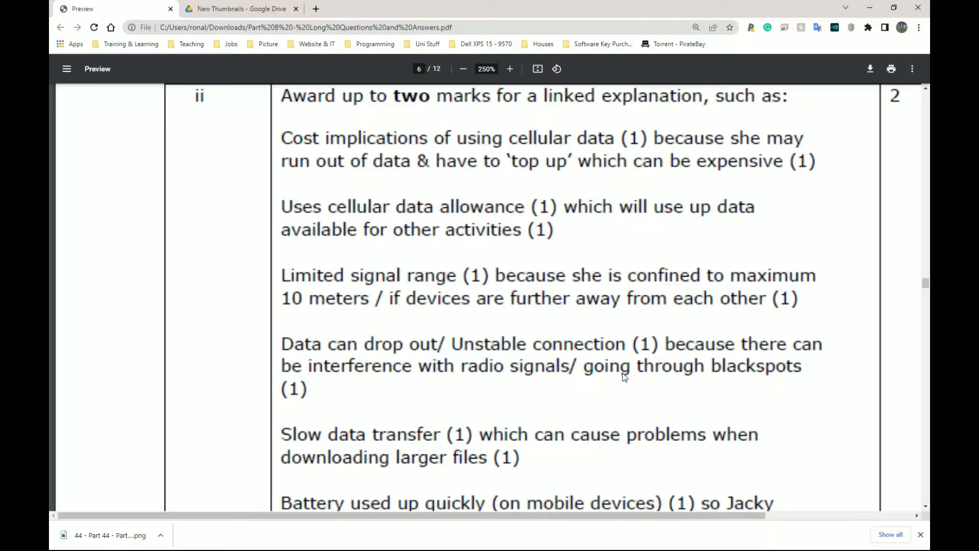
mouse_move(315, 371)
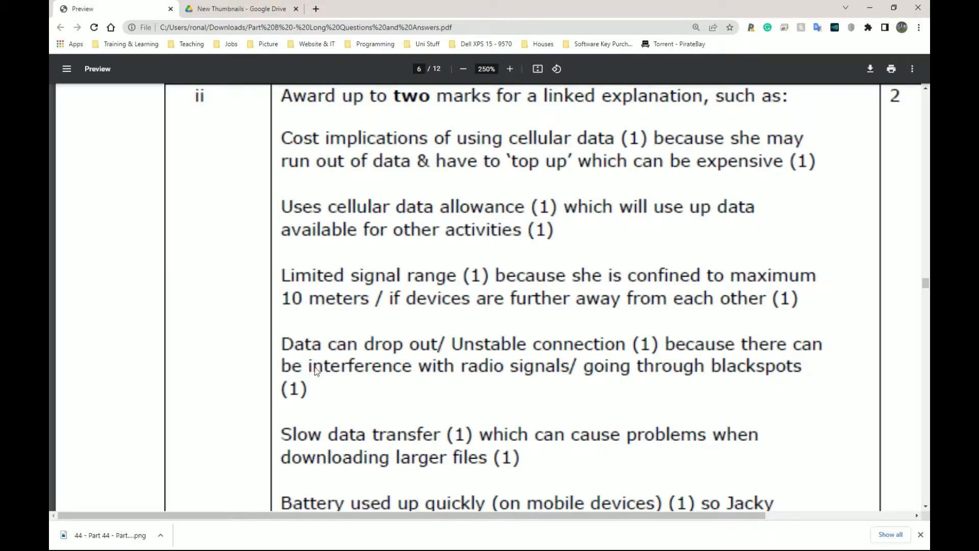
mouse_move(284, 346)
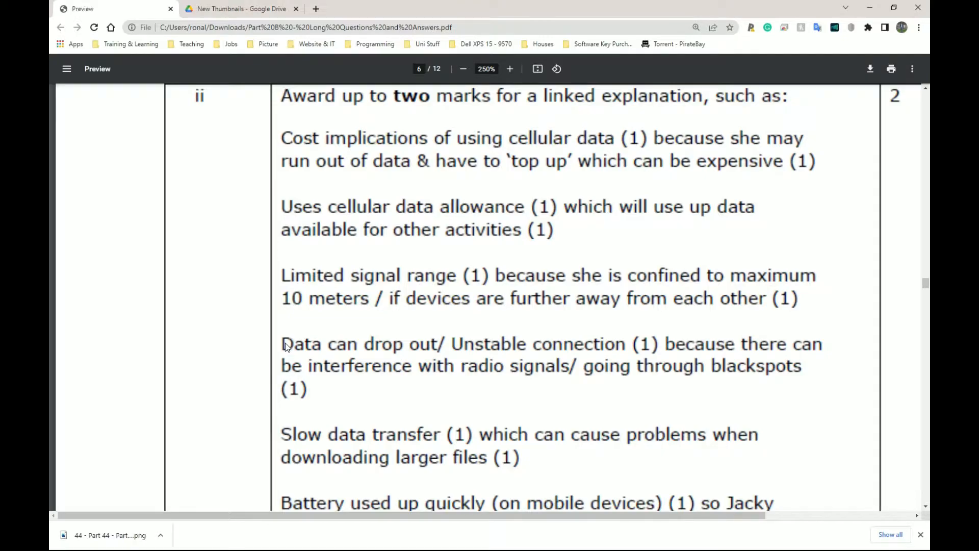
mouse_move(323, 359)
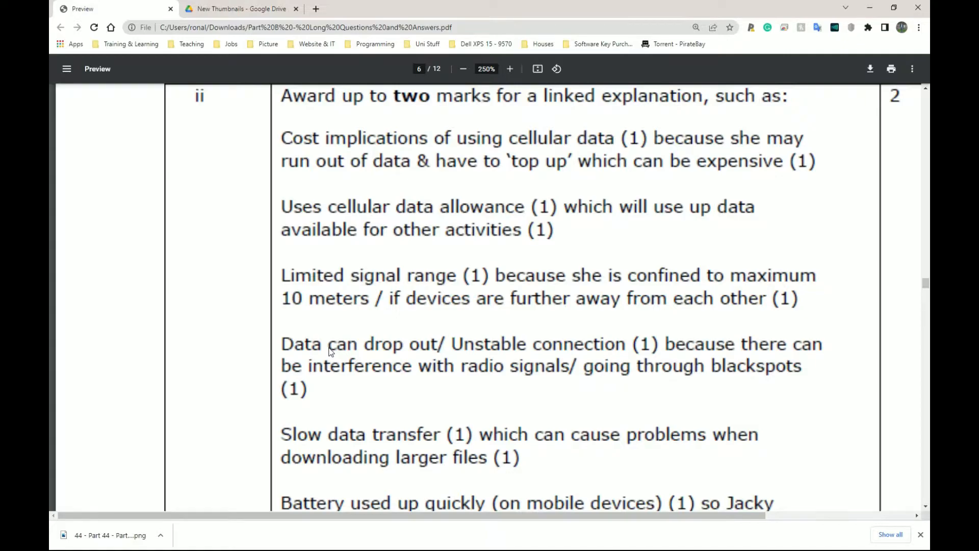
mouse_move(515, 458)
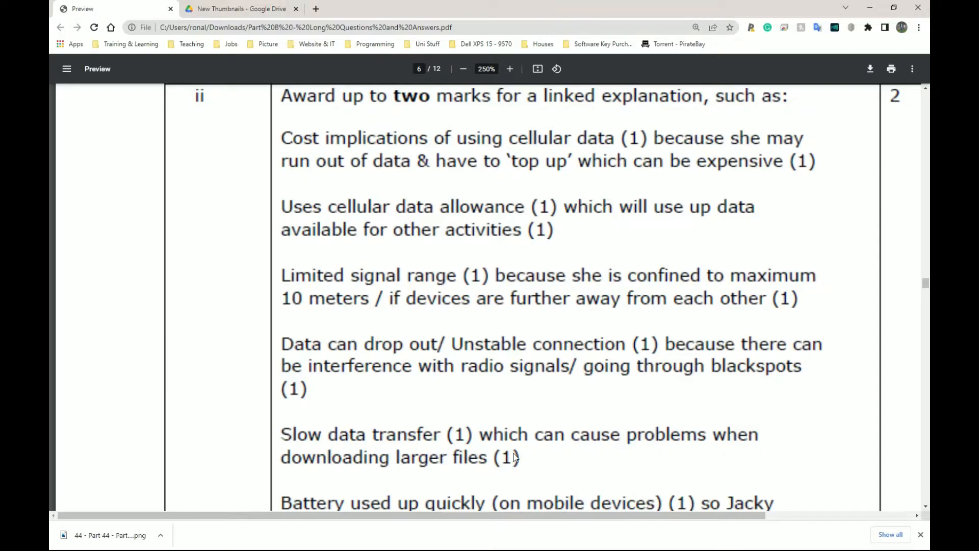
mouse_move(282, 435)
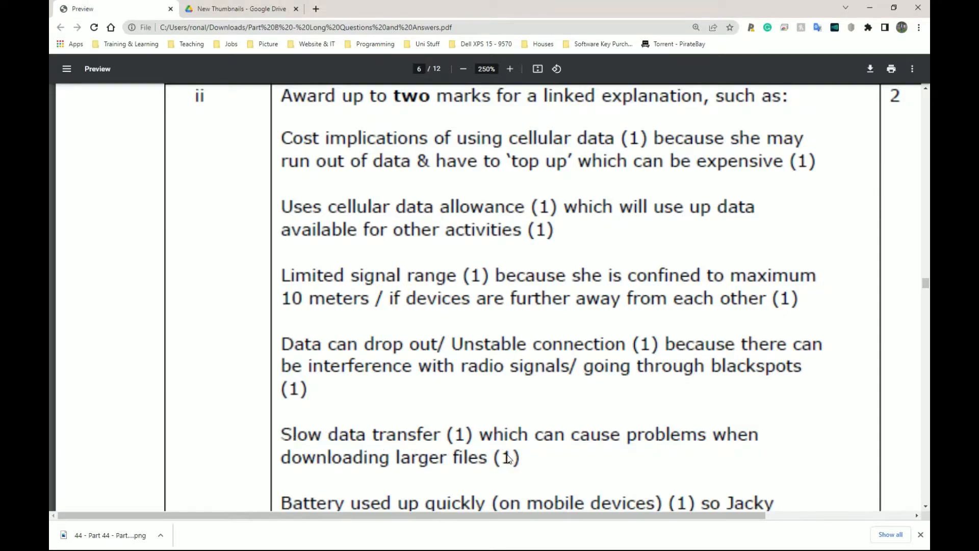
mouse_move(520, 461)
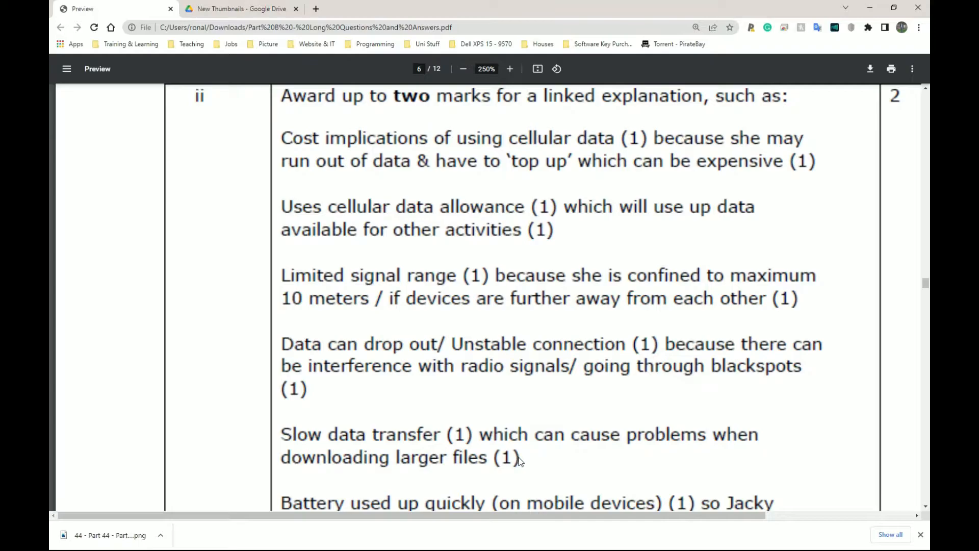
mouse_move(312, 419)
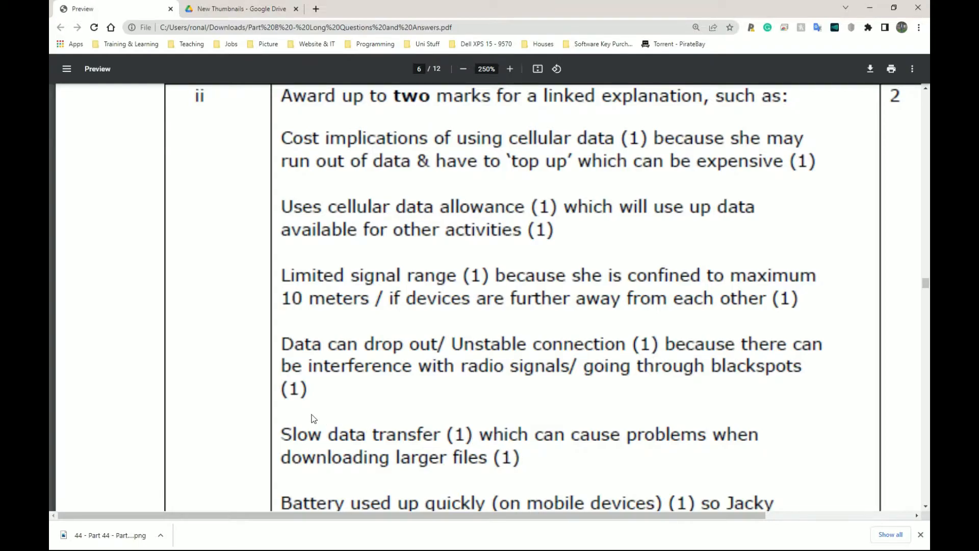
mouse_move(533, 485)
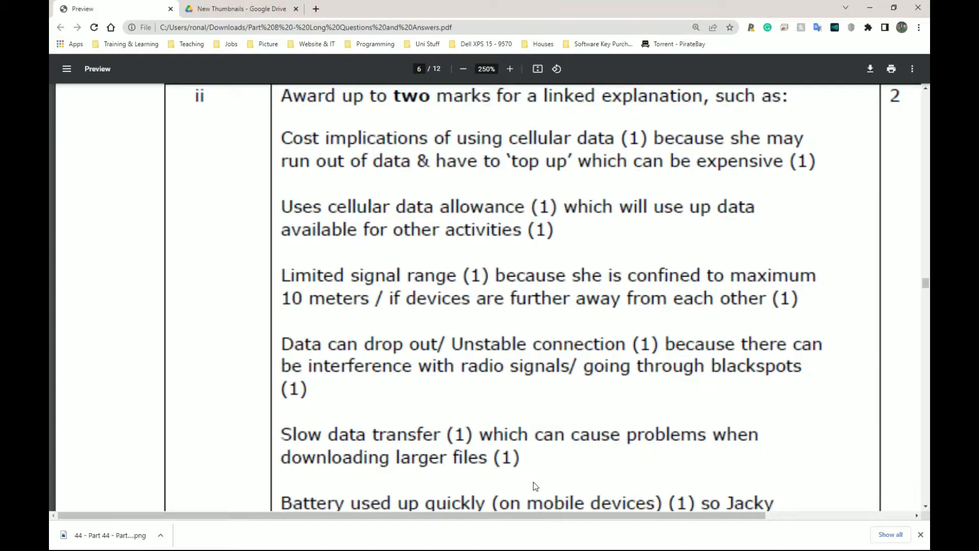
mouse_move(766, 442)
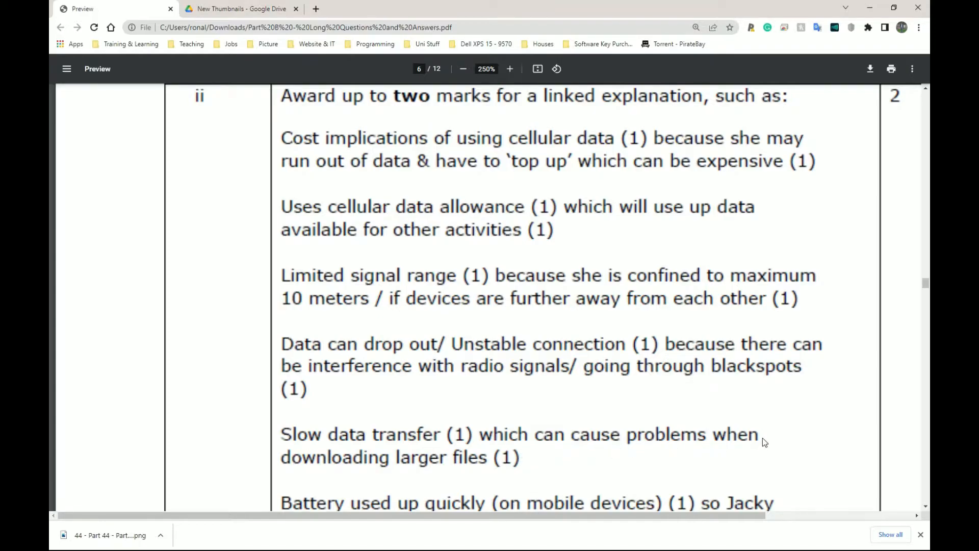
mouse_move(285, 408)
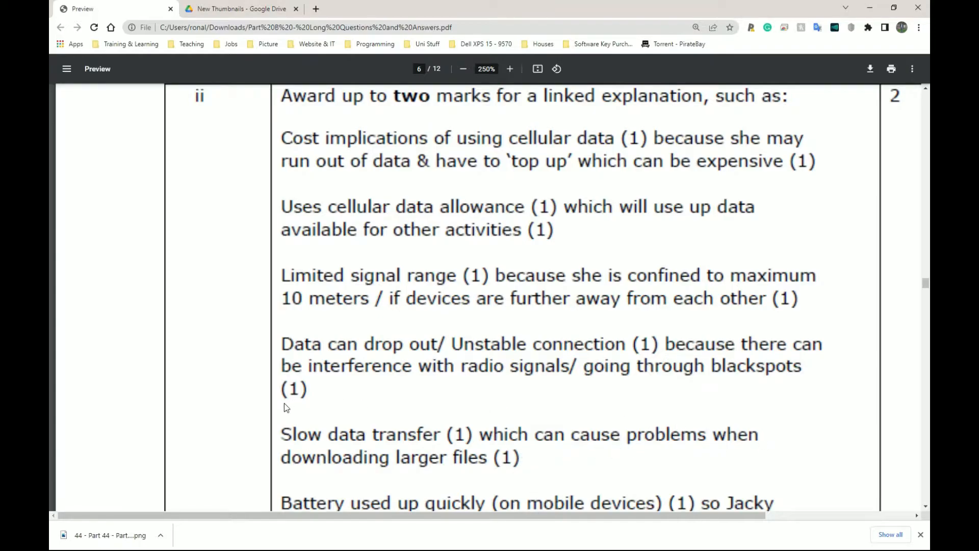
mouse_move(751, 448)
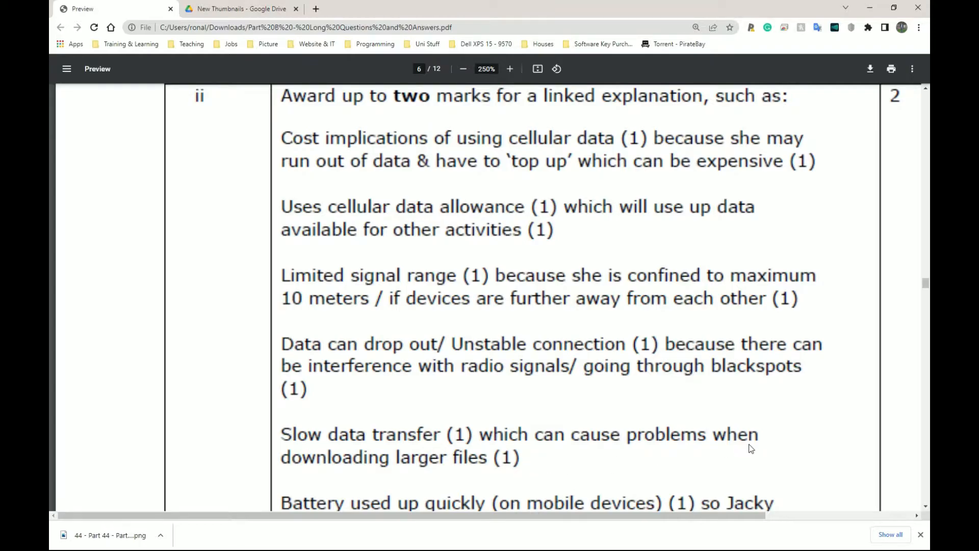
mouse_move(339, 453)
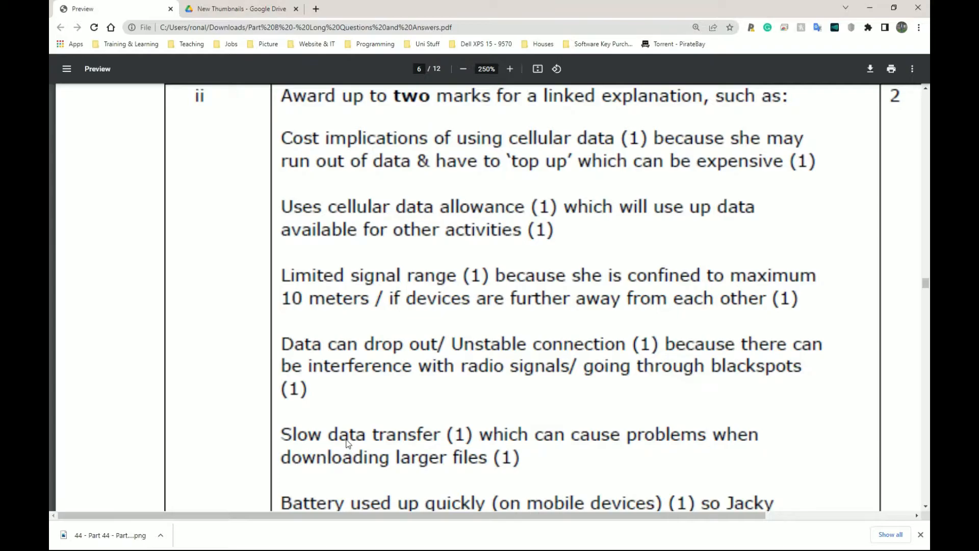
scroll("down", 3)
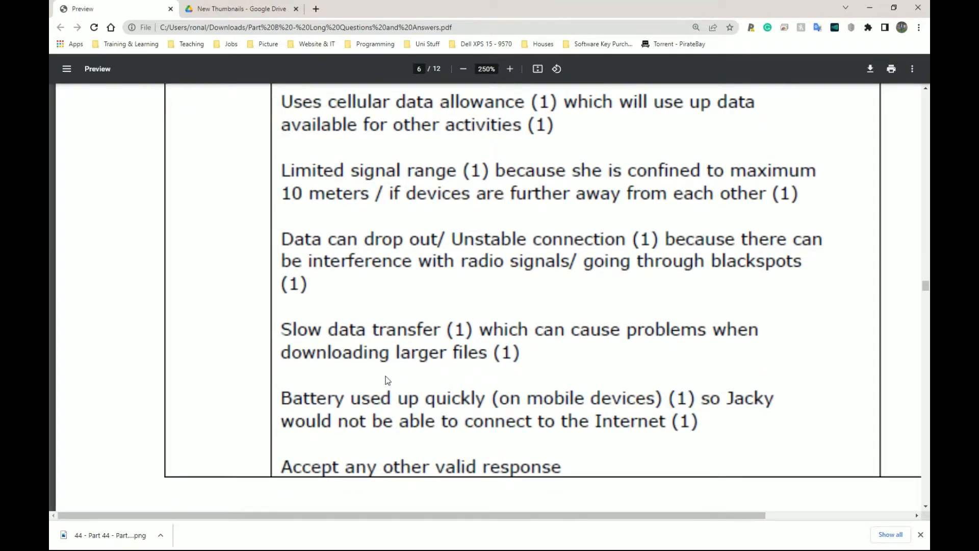
mouse_move(497, 398)
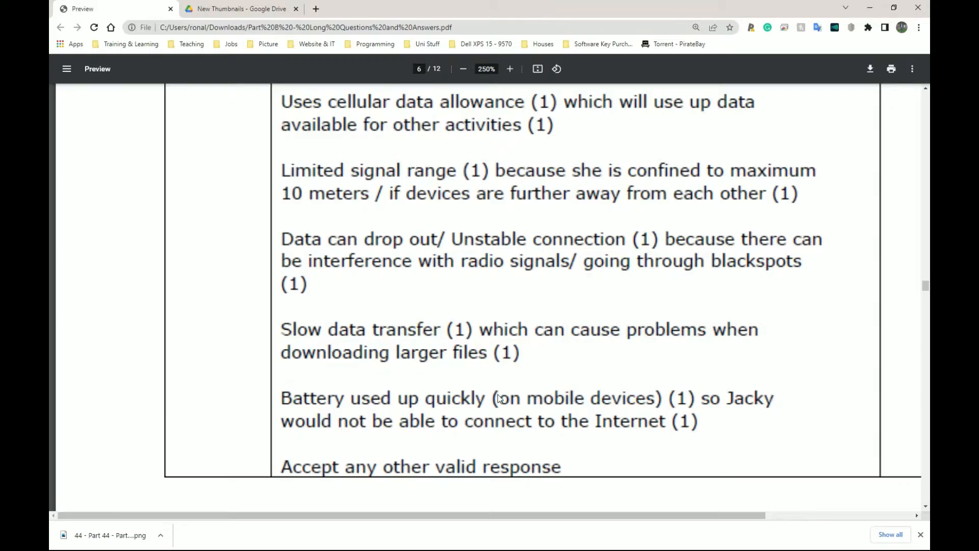
mouse_move(400, 429)
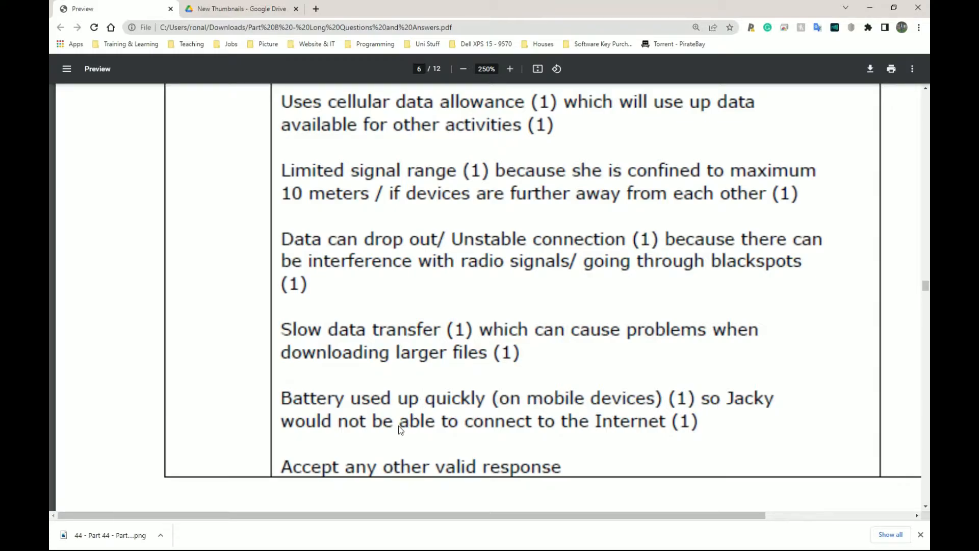
mouse_move(598, 414)
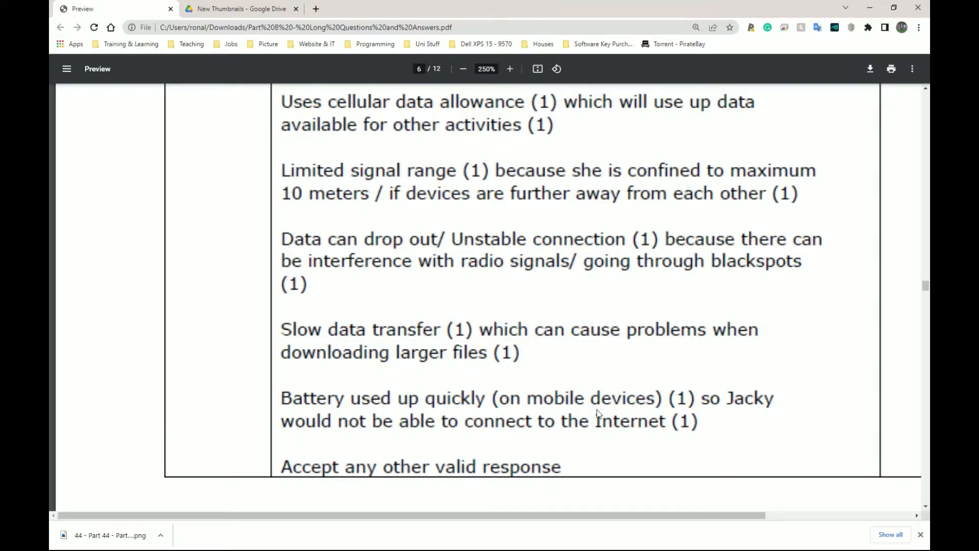
mouse_move(584, 378)
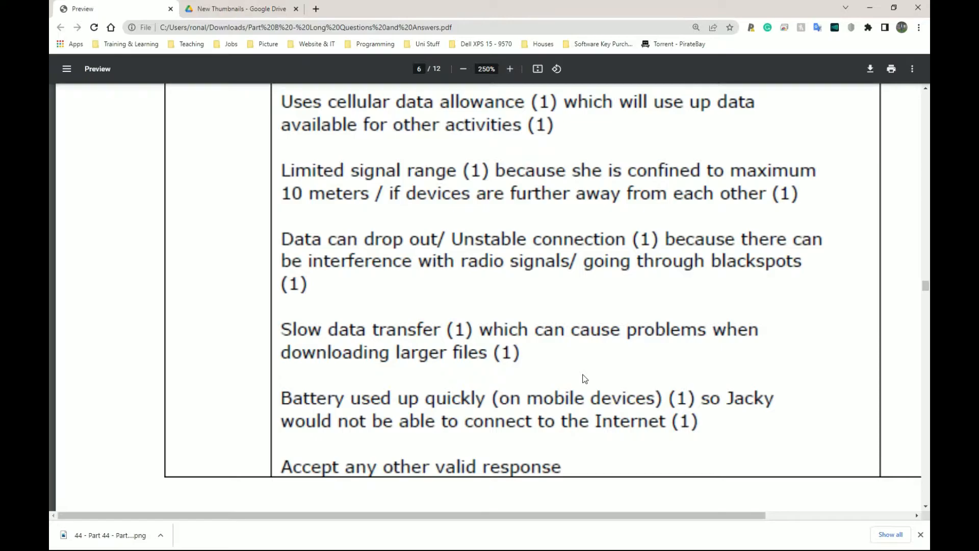
mouse_move(542, 448)
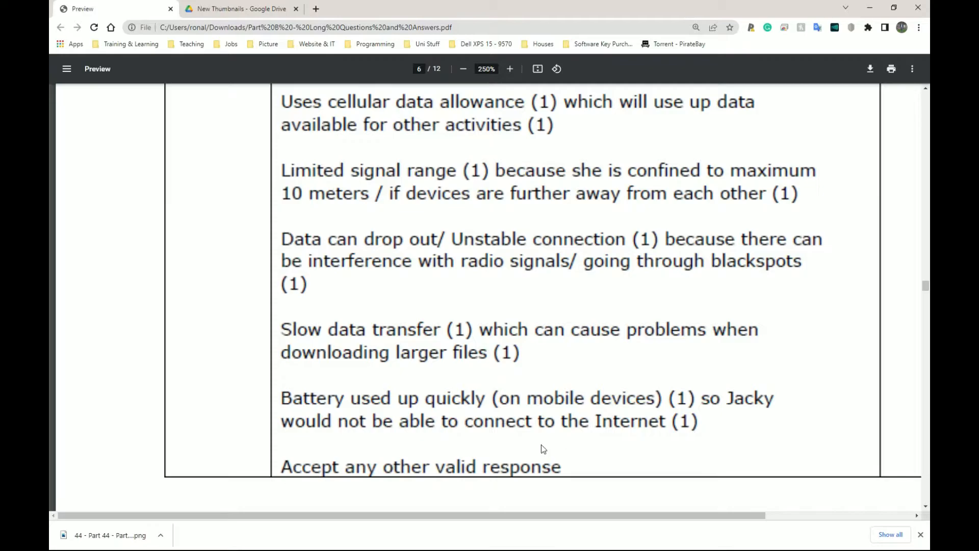
mouse_move(524, 408)
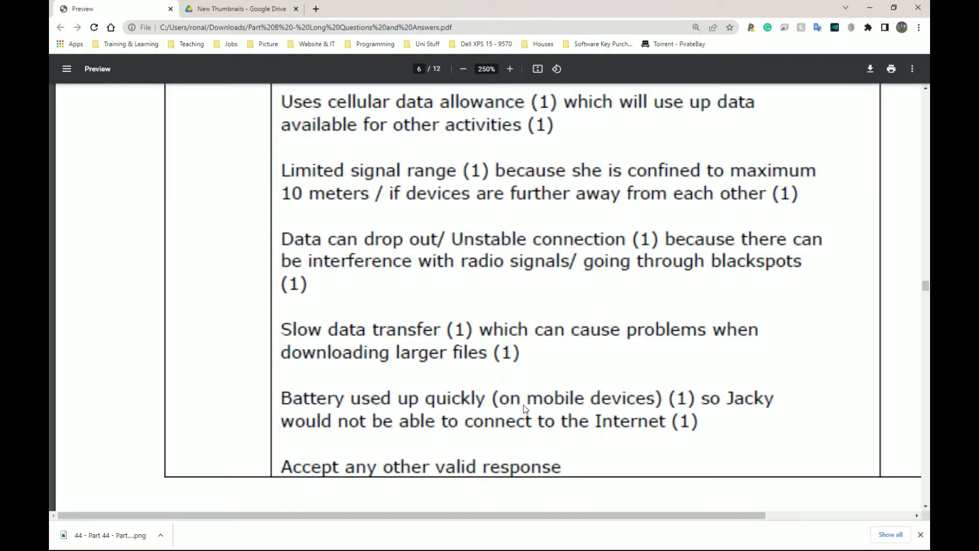
scroll("up", 3)
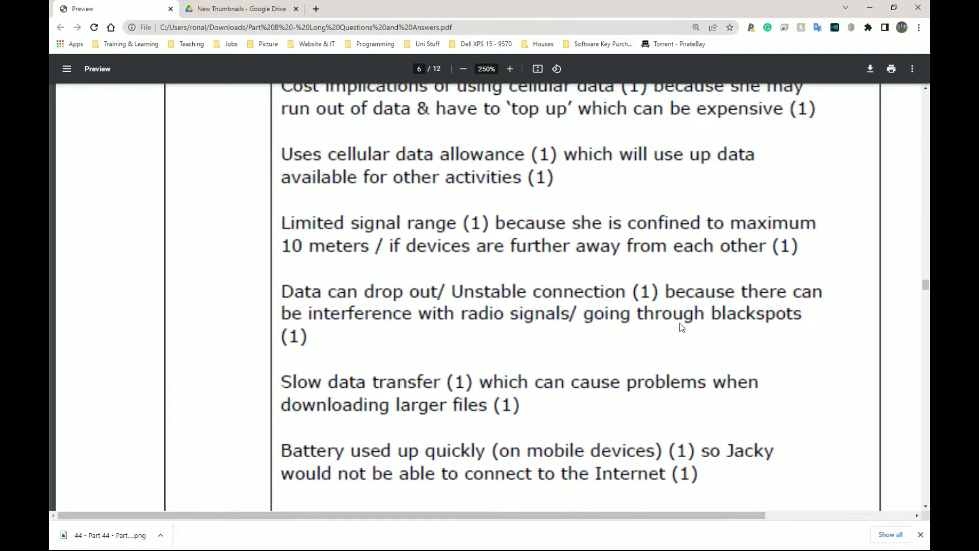
mouse_move(690, 280)
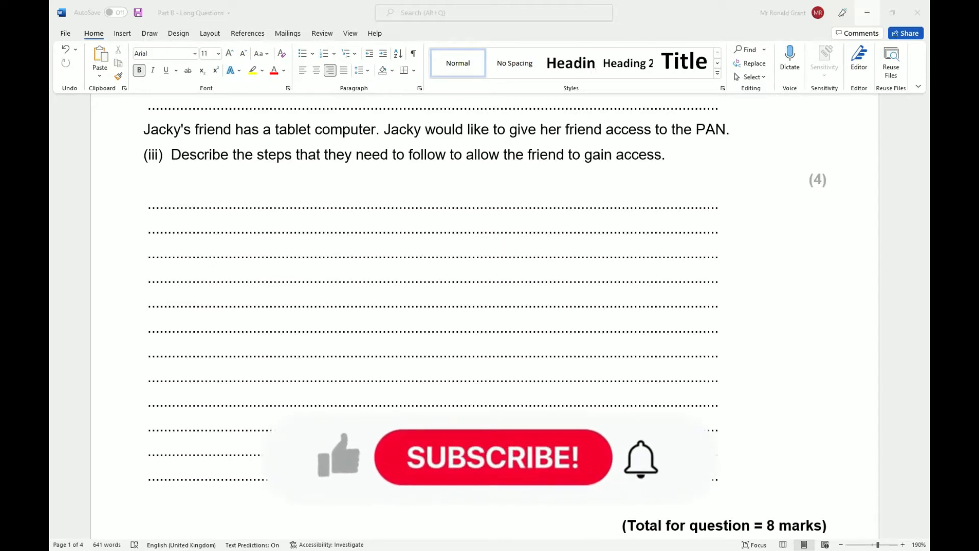
mouse_move(455, 472)
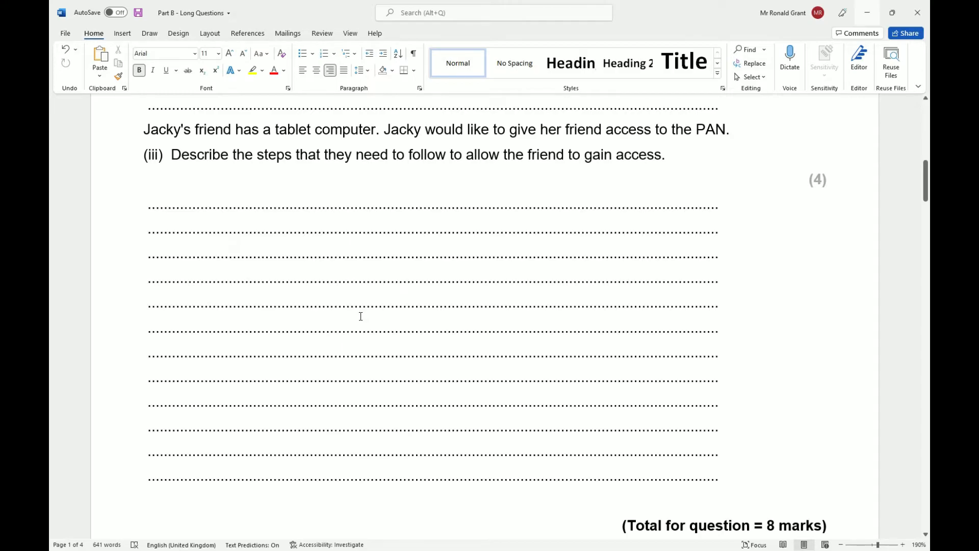
mouse_move(372, 312)
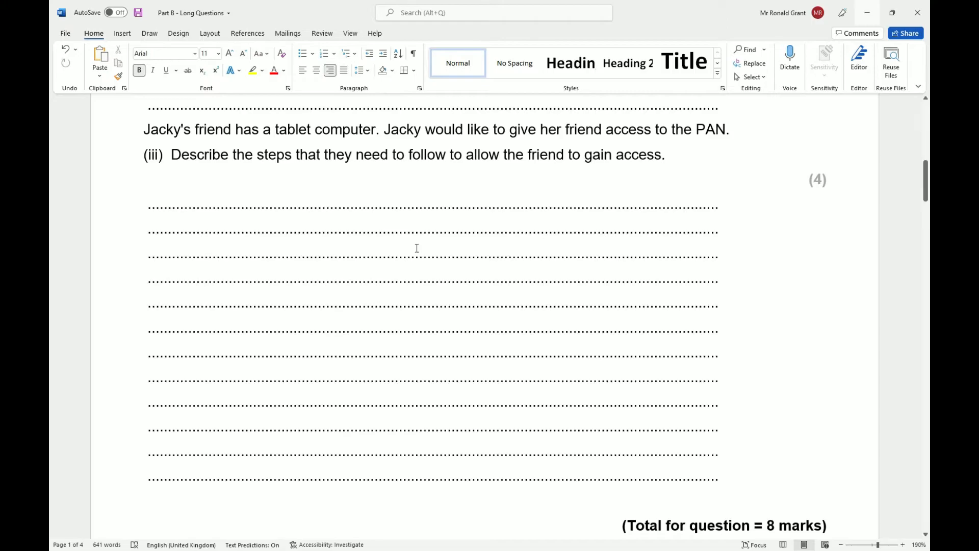
Show the overview of all open windows, leaving the Word question paper.
left_click_drag(232, 154, 324, 154)
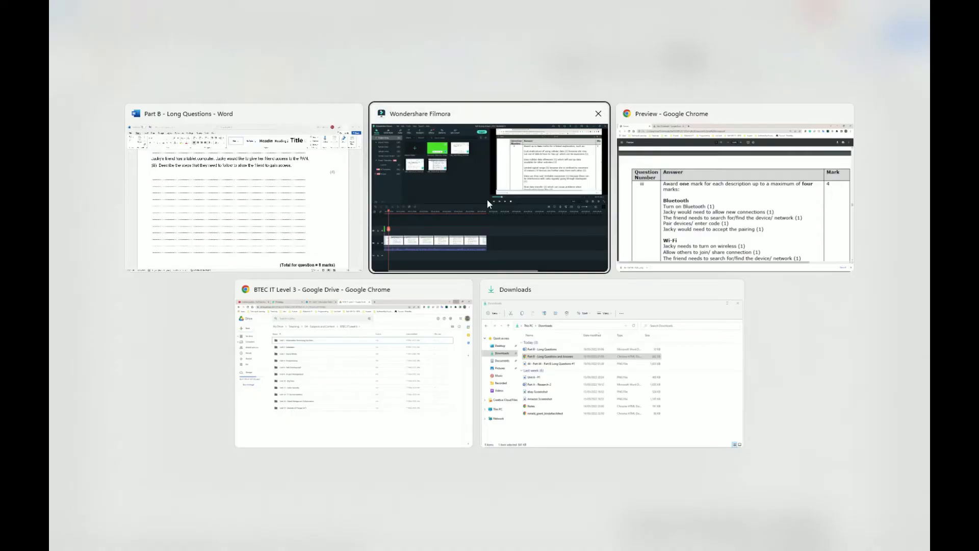
Return to the answers PDF and scroll page 7 through part (iii)'s Bluetooth and Wi-Fi steps to the 'Do Not Accept' responses.
left_click(734, 187)
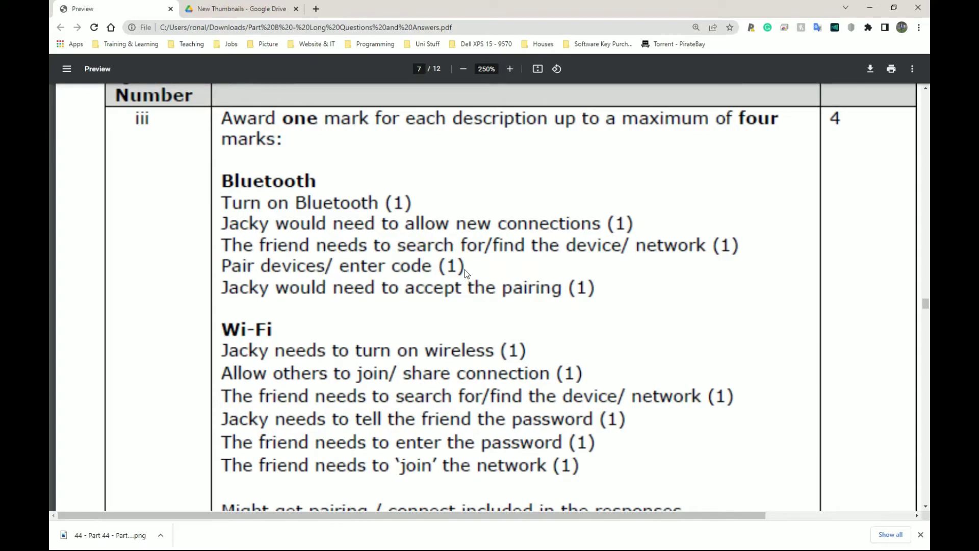
mouse_move(400, 325)
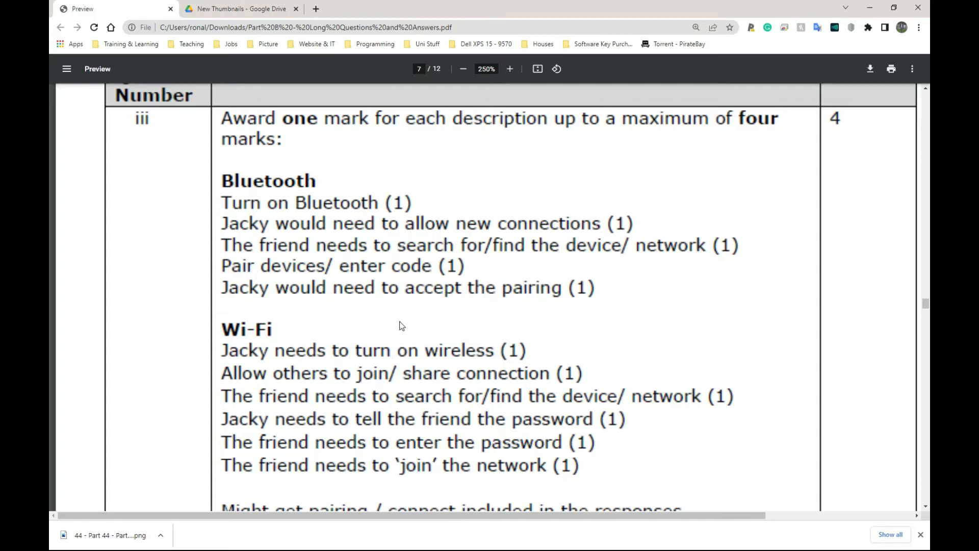
scroll("down", 3)
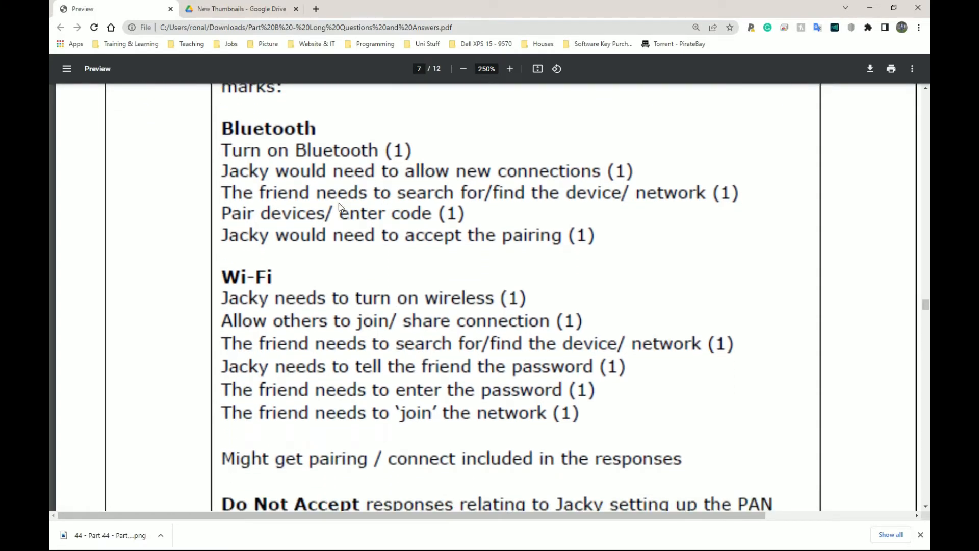
mouse_move(324, 230)
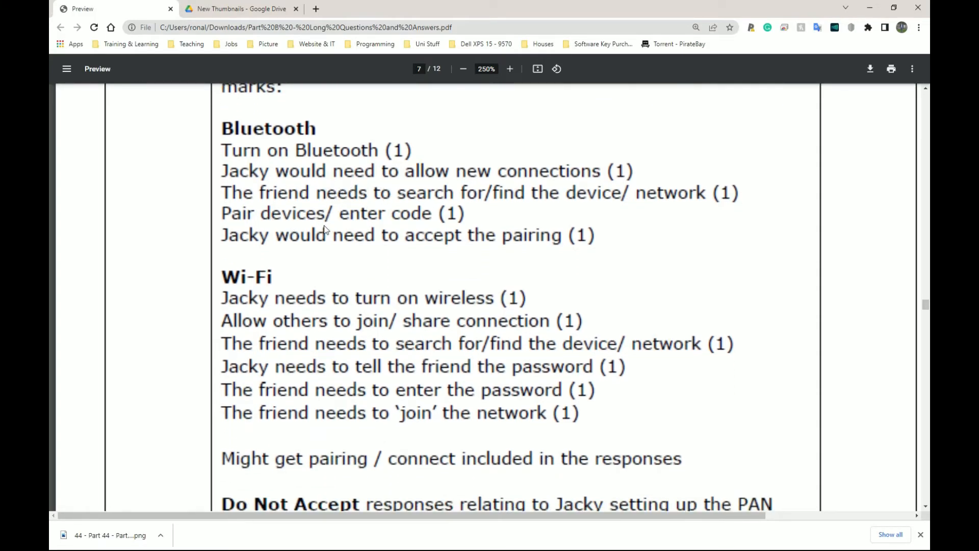
mouse_move(335, 223)
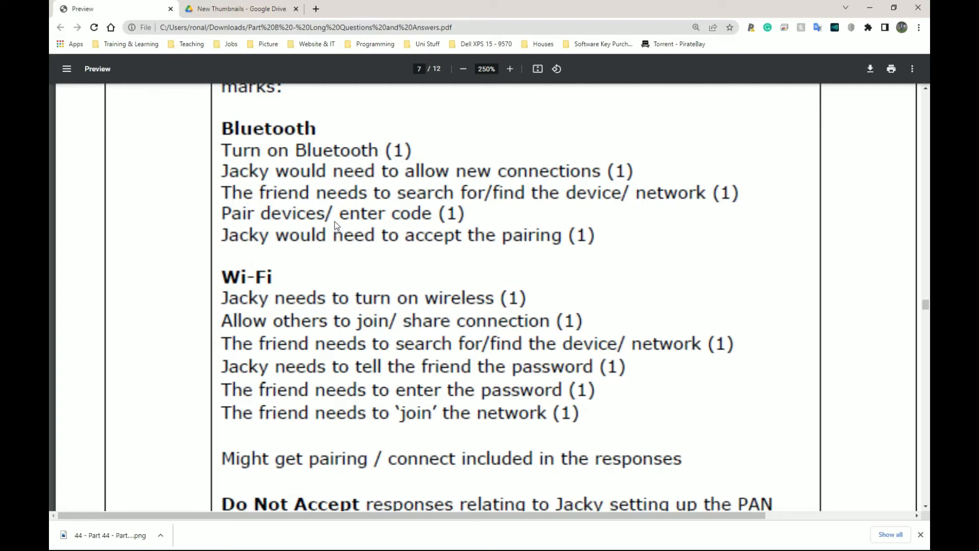
mouse_move(332, 223)
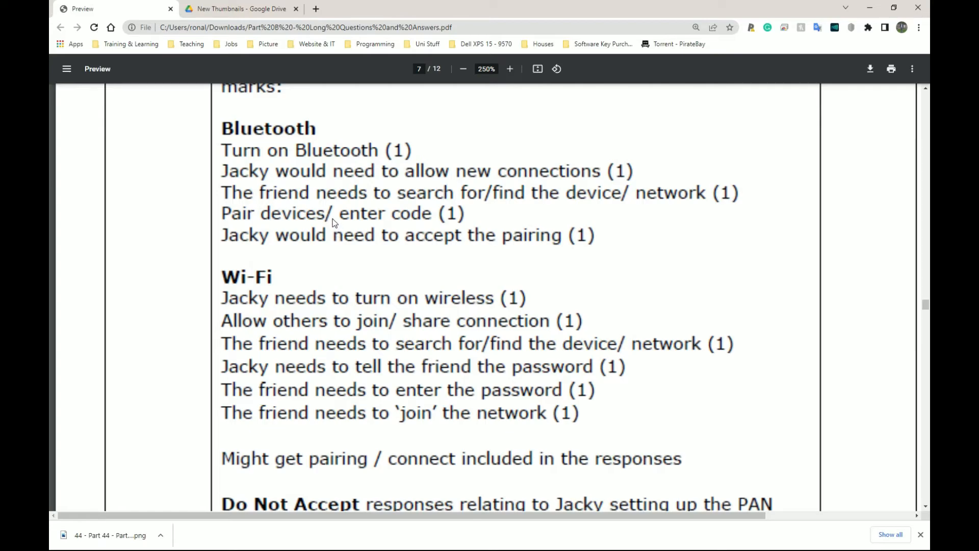
scroll("down", 3)
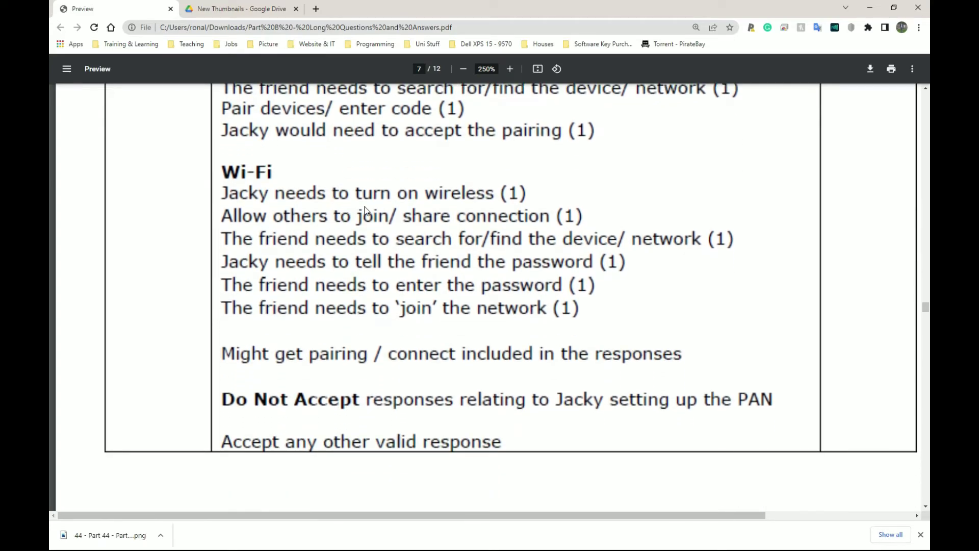
mouse_move(334, 222)
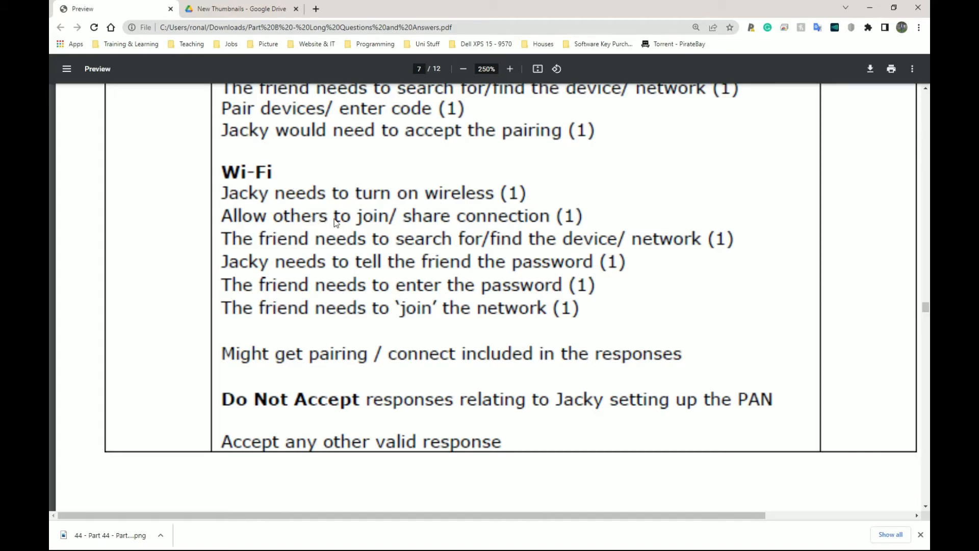
mouse_move(287, 232)
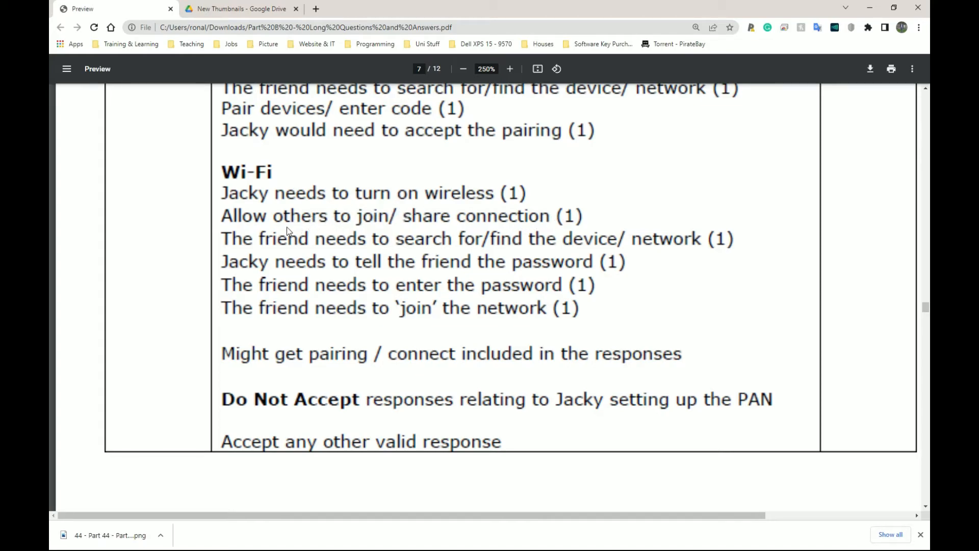
mouse_move(516, 243)
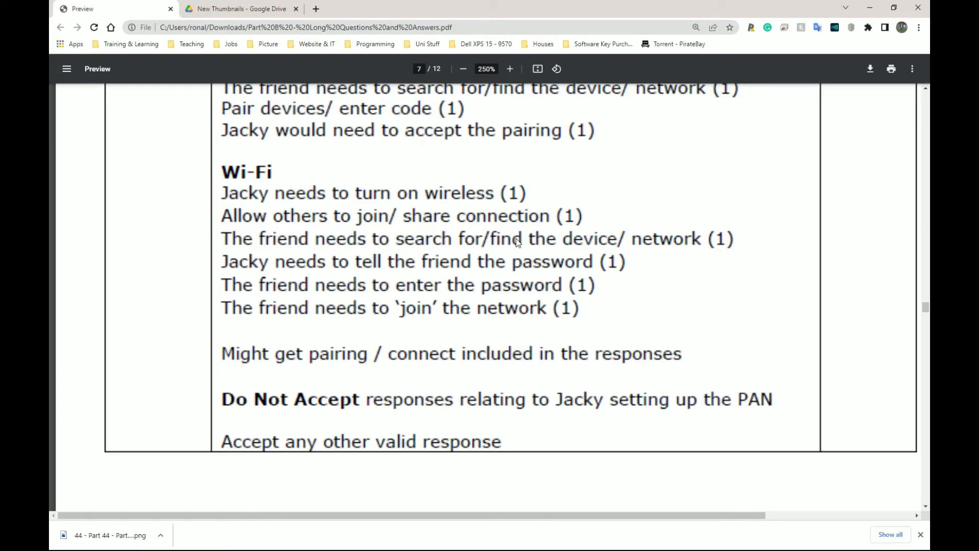
mouse_move(680, 252)
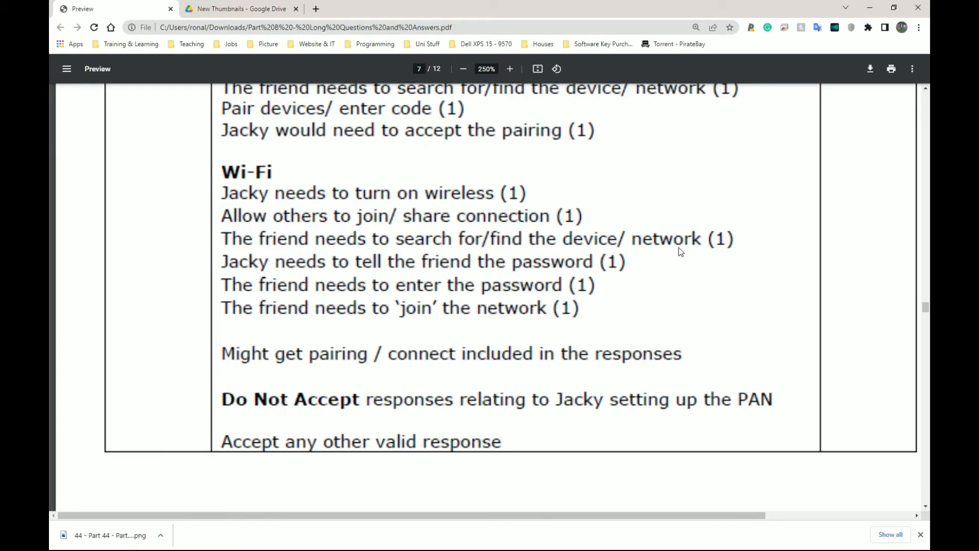
mouse_move(544, 275)
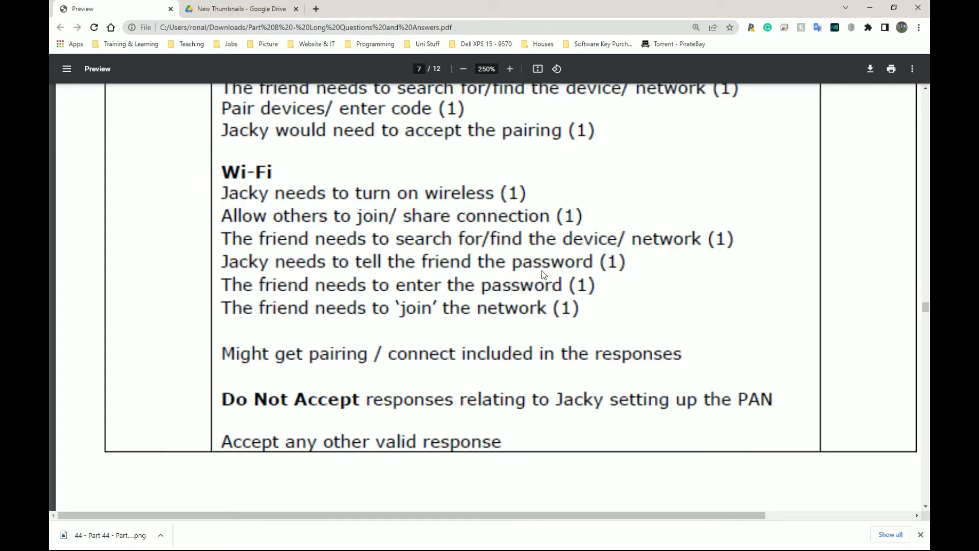
mouse_move(510, 271)
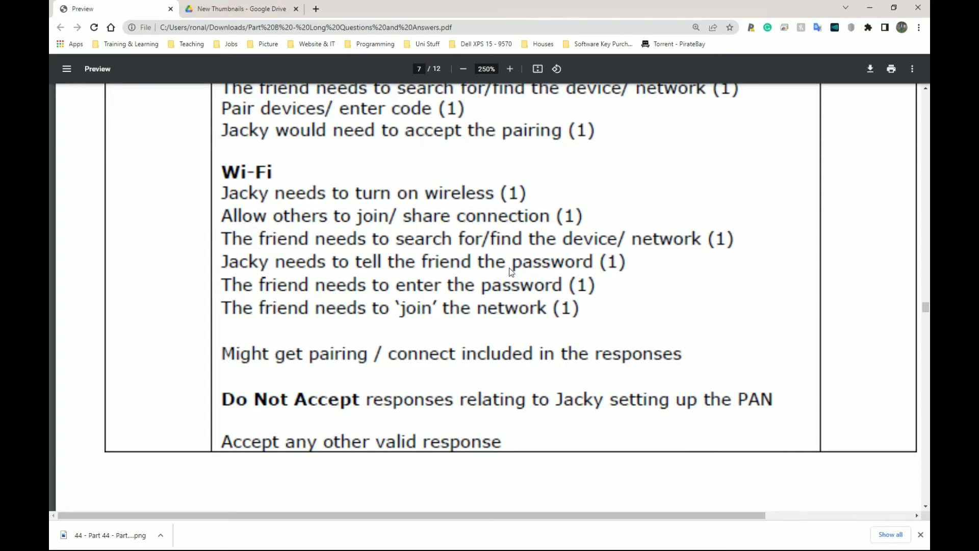
mouse_move(227, 350)
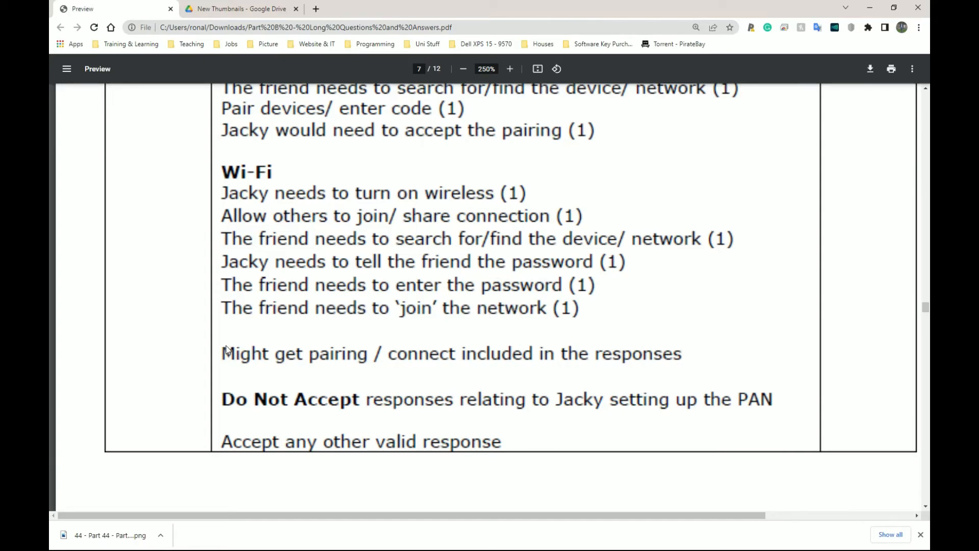
mouse_move(463, 363)
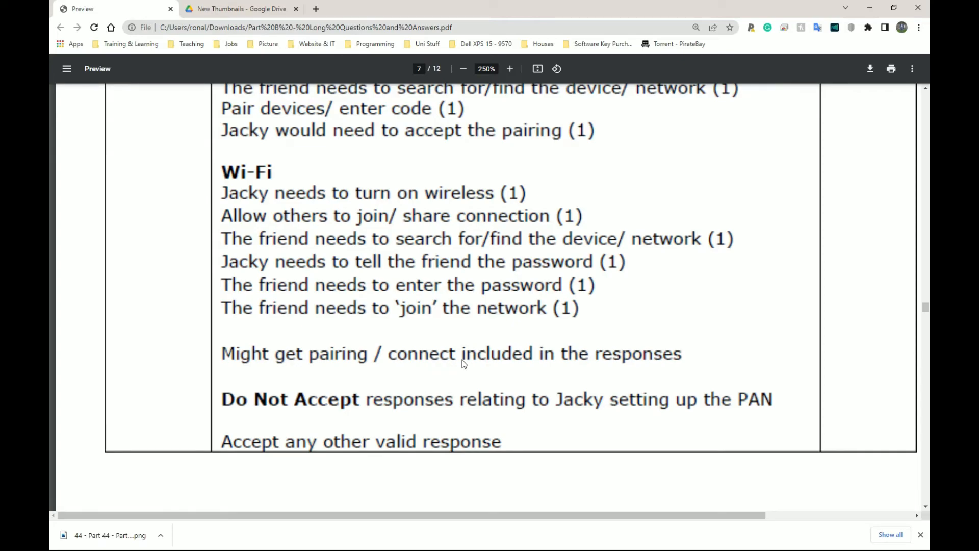
mouse_move(527, 352)
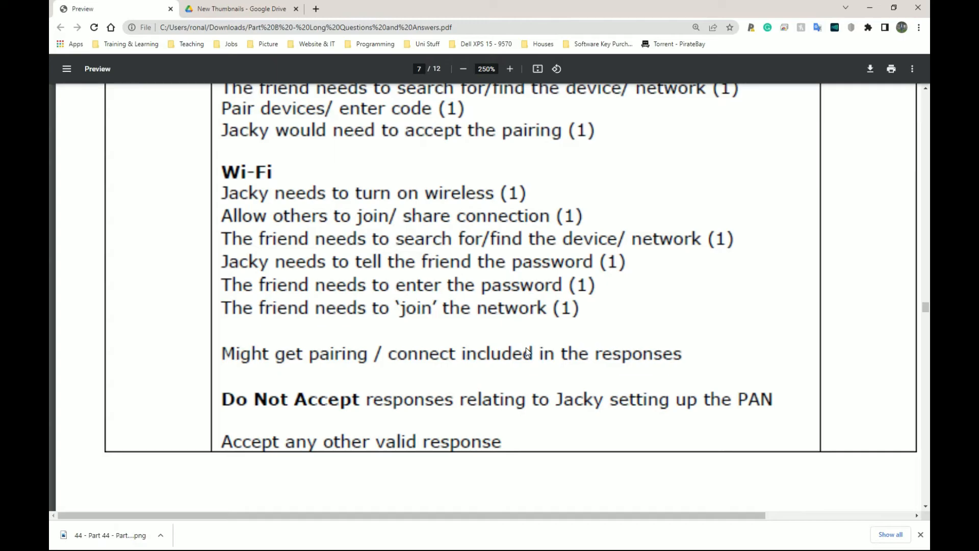
scroll("up", 3)
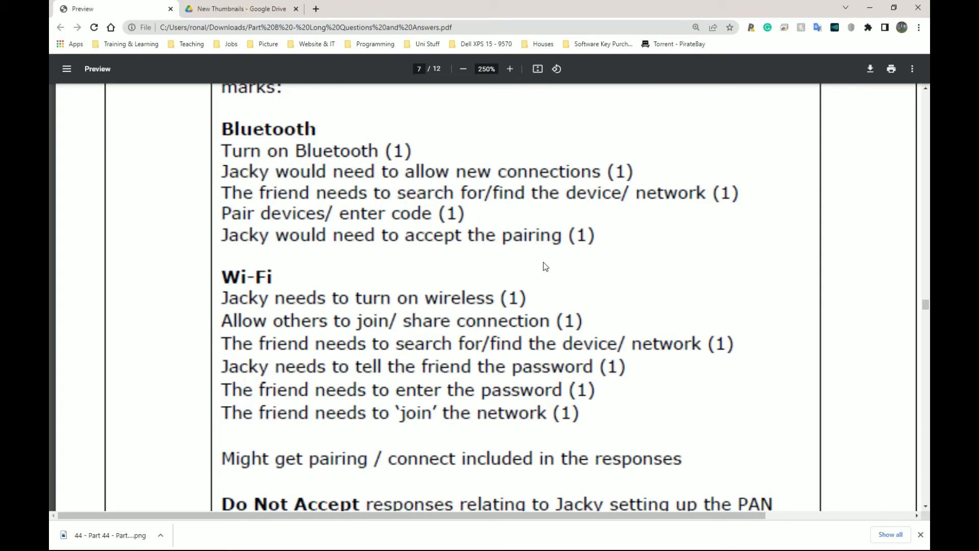
mouse_move(692, 427)
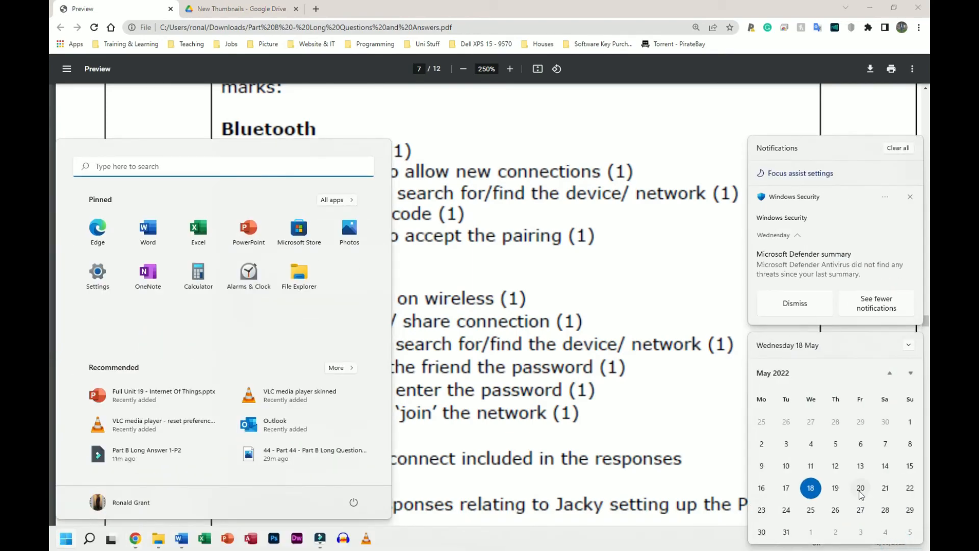
mouse_move(826, 435)
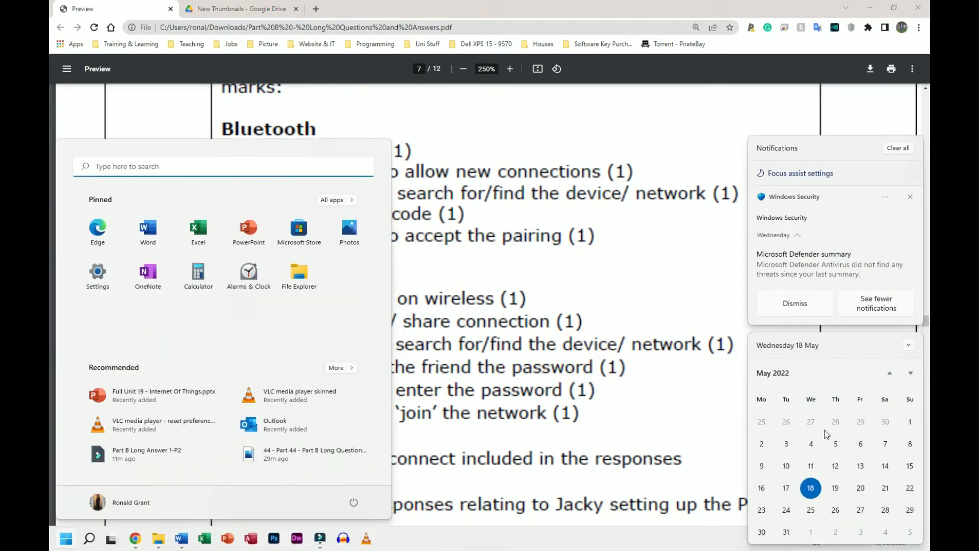
Advance the notifications calendar to June 2022.
left_click(910, 373)
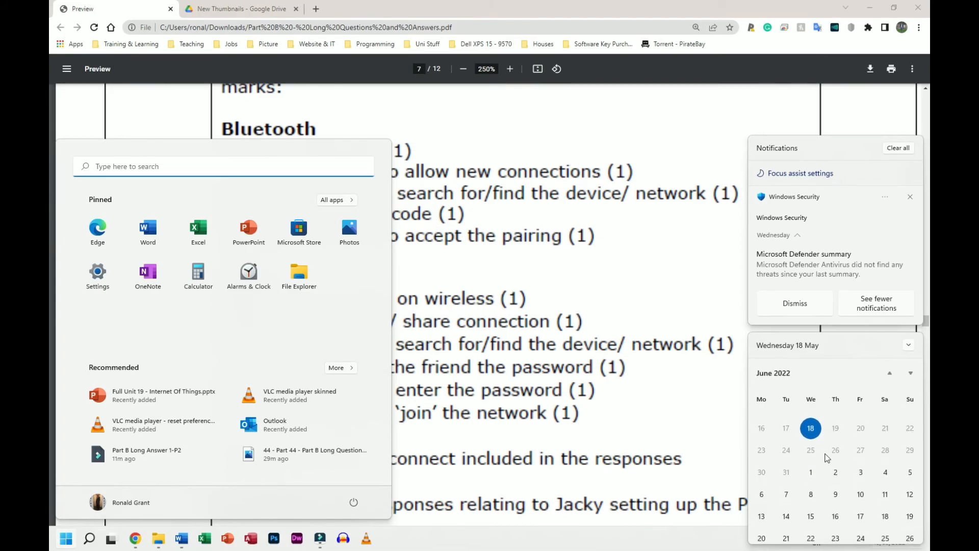
mouse_move(860, 489)
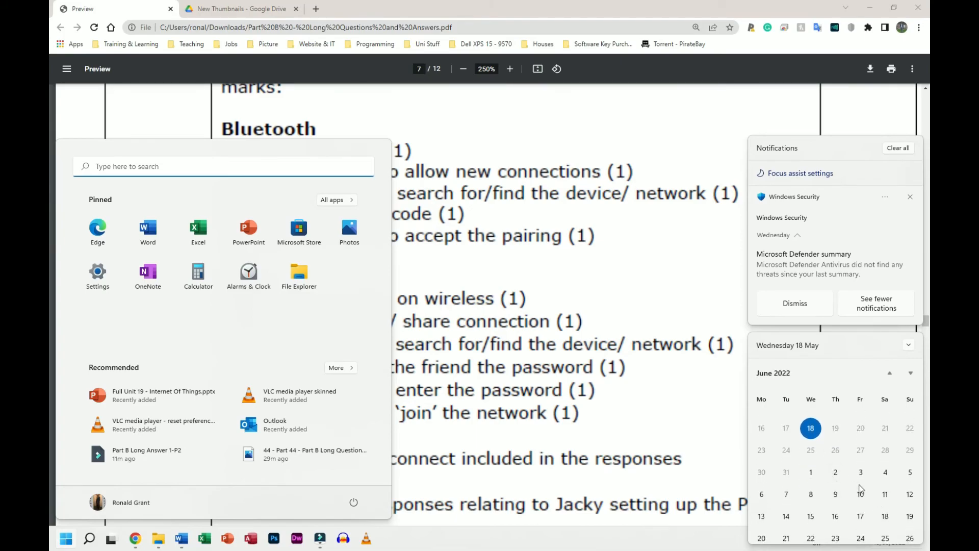
mouse_move(594, 435)
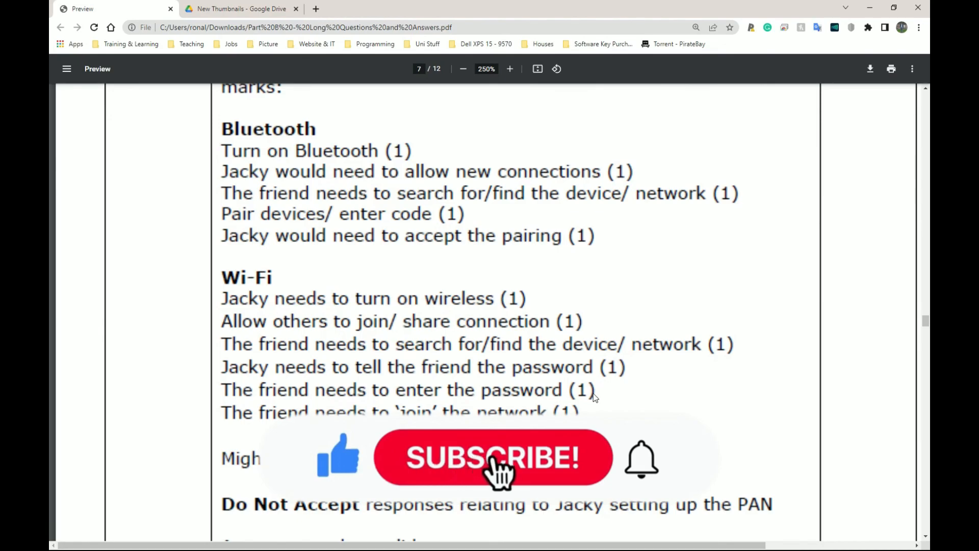
Dismiss the Start menu and calendar, returning to part (iii)'s Bluetooth and Wi-Fi steps.
left_click(493, 456)
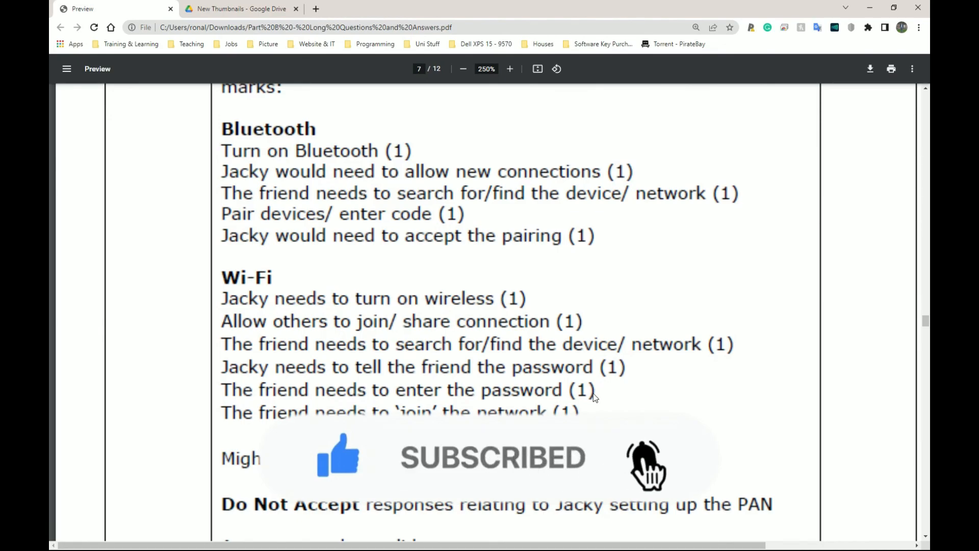